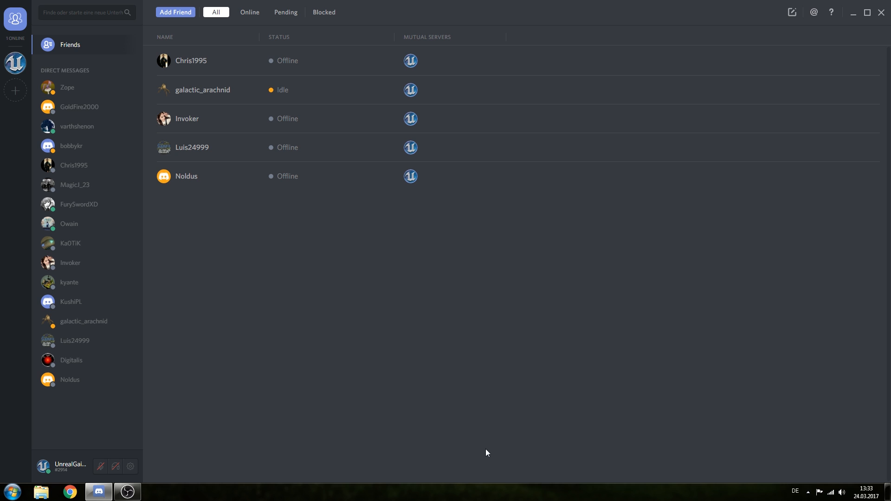
{"action": "mouse_move", "coordinate": [417, 345]}
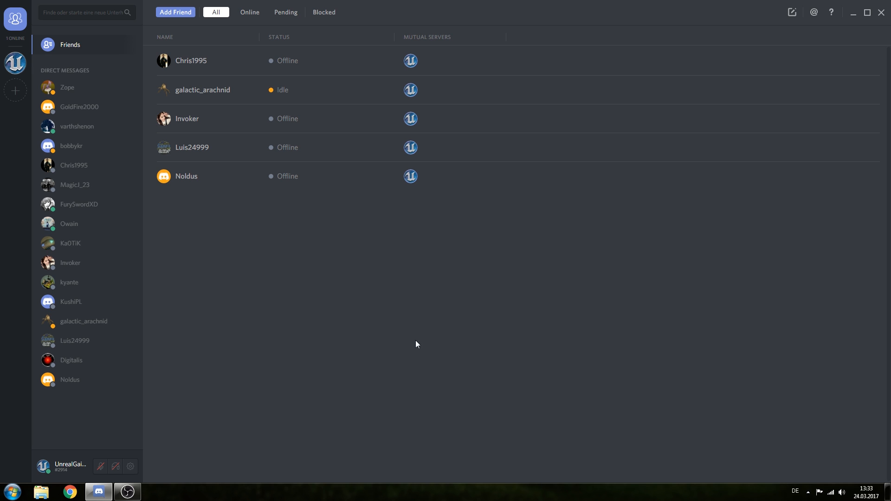
{"action": "mouse_move", "coordinate": [367, 316]}
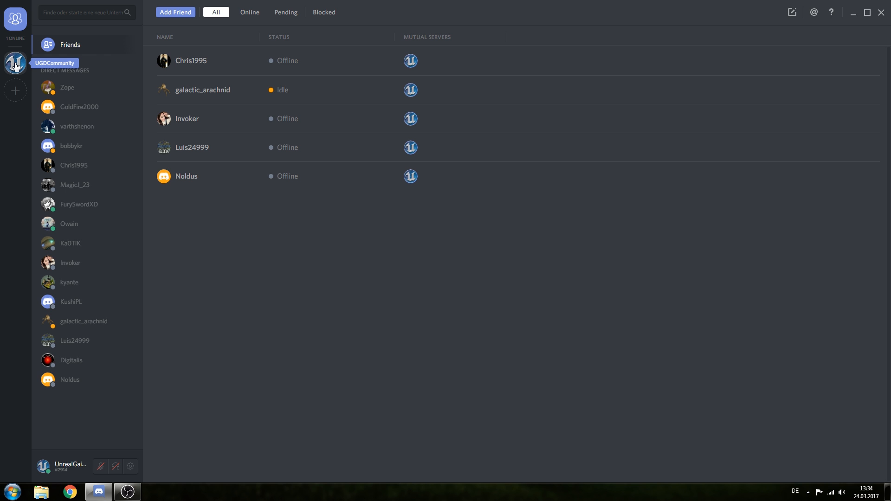
Step: Open the UGDCommunity server from the server bar to view #general and its member list
{"action": "left_click", "coordinate": [15, 63]}
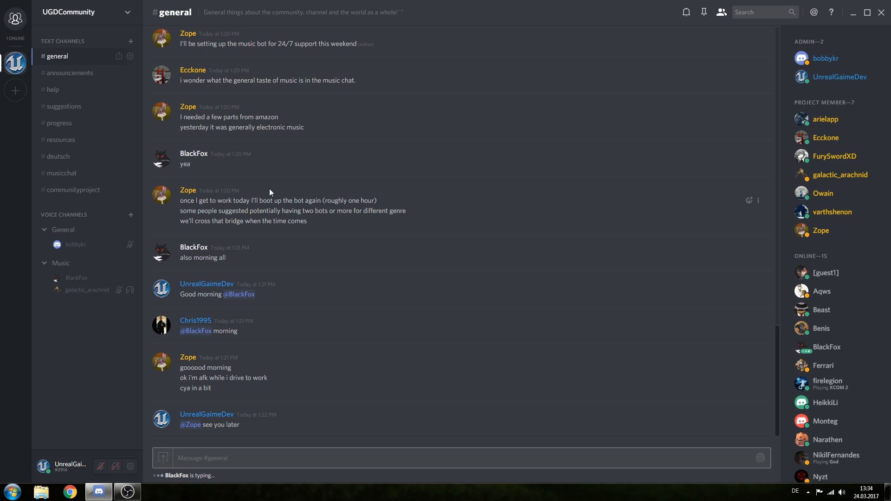
{"action": "mouse_move", "coordinate": [196, 161]}
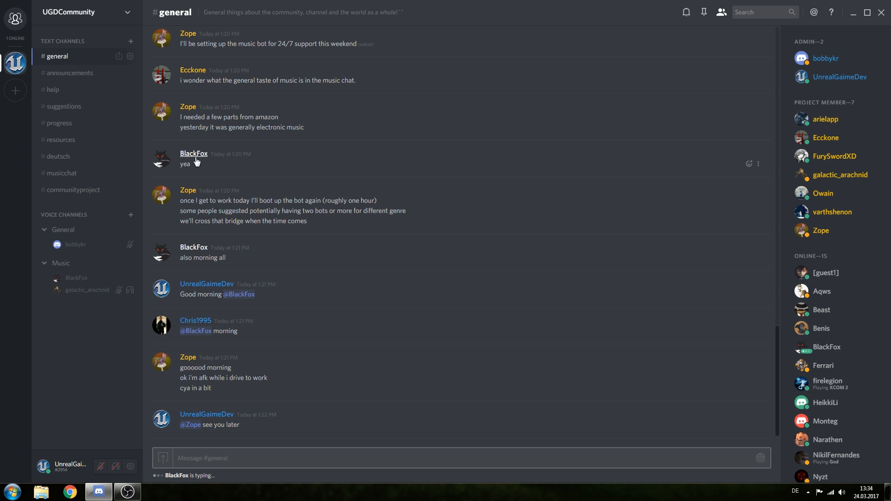
{"action": "mouse_move", "coordinate": [180, 169]}
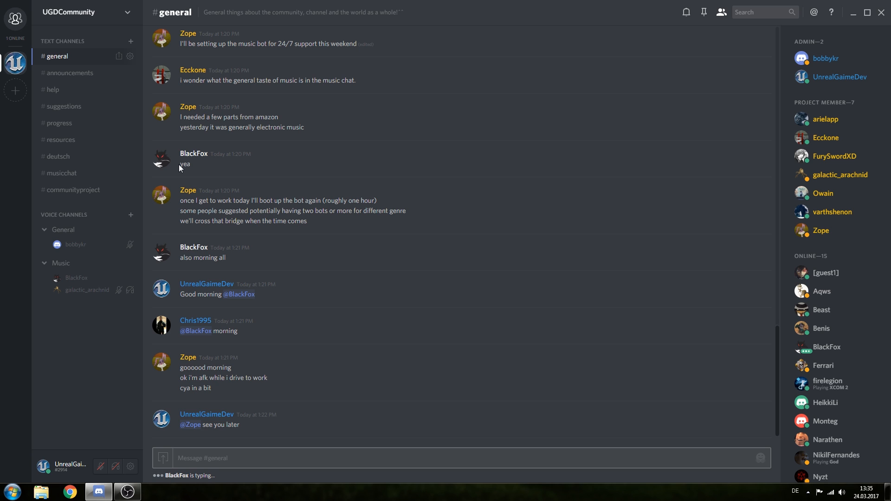
{"action": "mouse_move", "coordinate": [394, 248]}
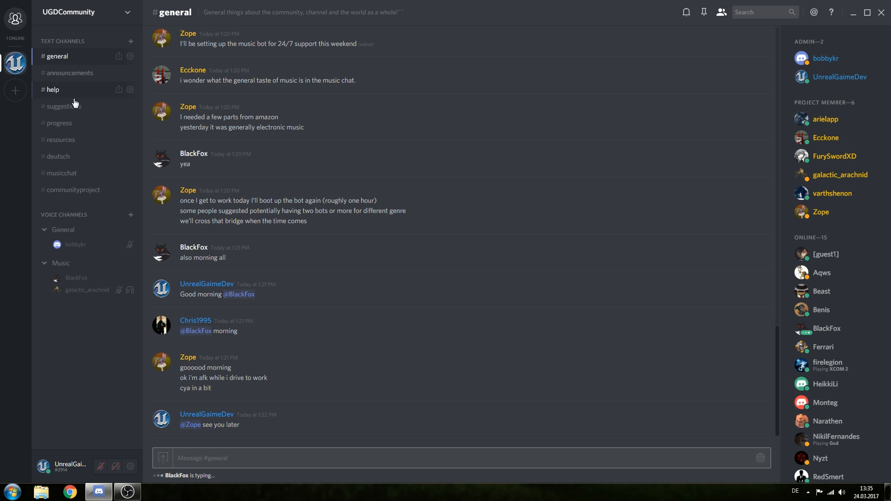
{"action": "mouse_move", "coordinate": [89, 223]}
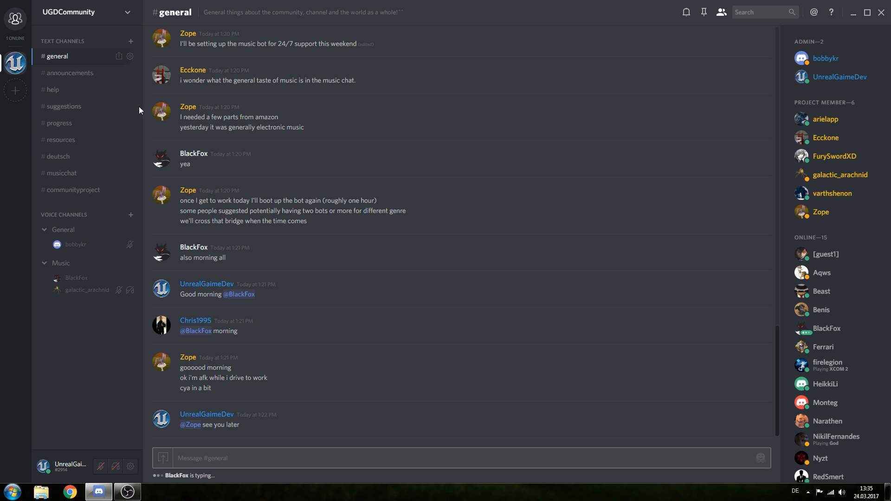
{"action": "mouse_move", "coordinate": [60, 209]}
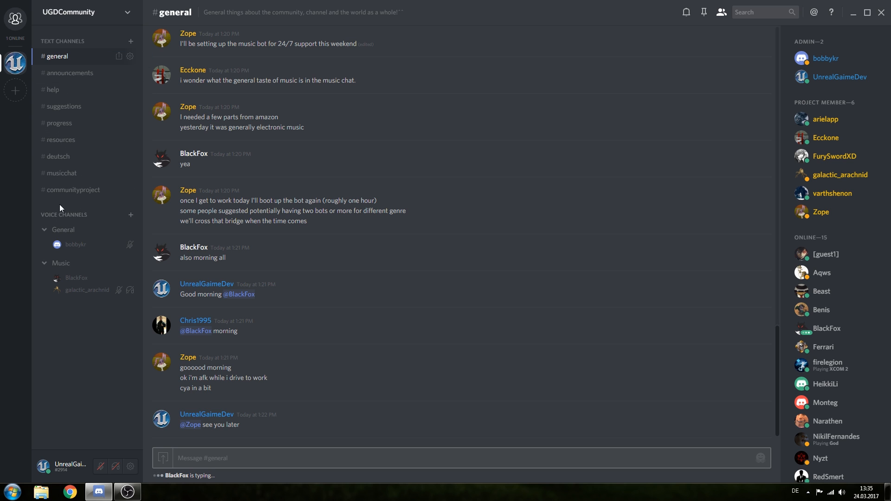
{"action": "mouse_move", "coordinate": [174, 226]}
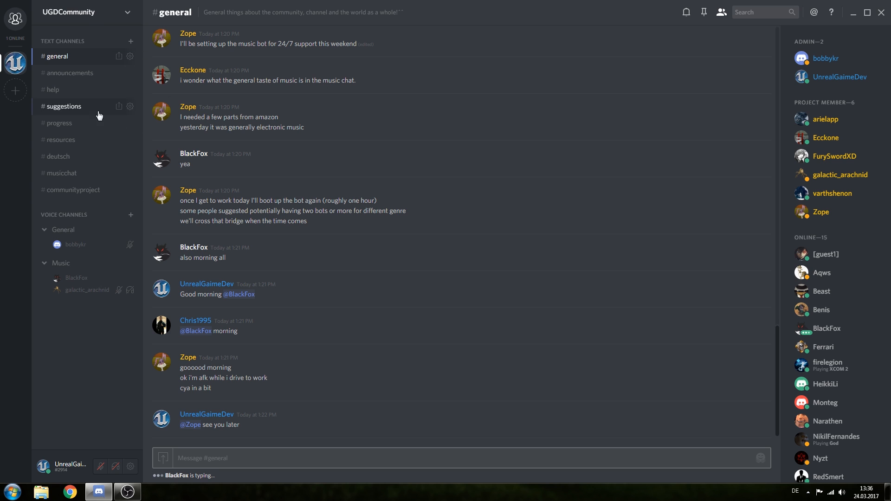
{"action": "mouse_move", "coordinate": [148, 137]}
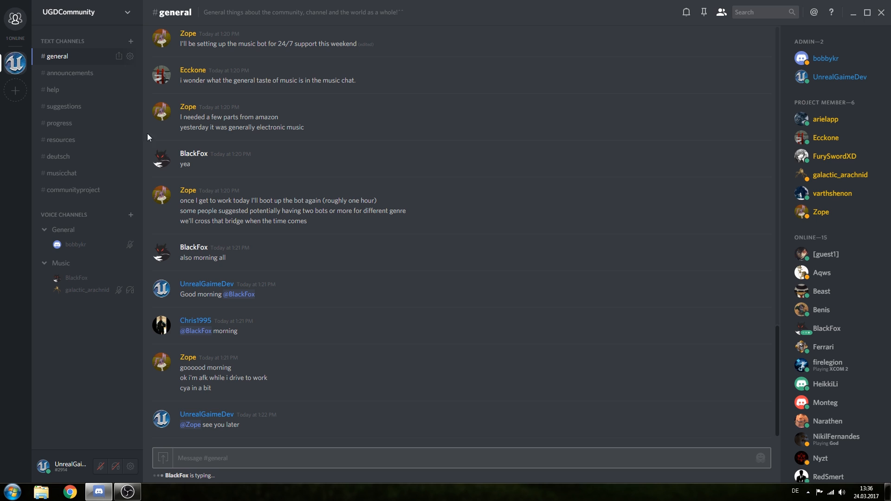
{"action": "mouse_move", "coordinate": [205, 164]}
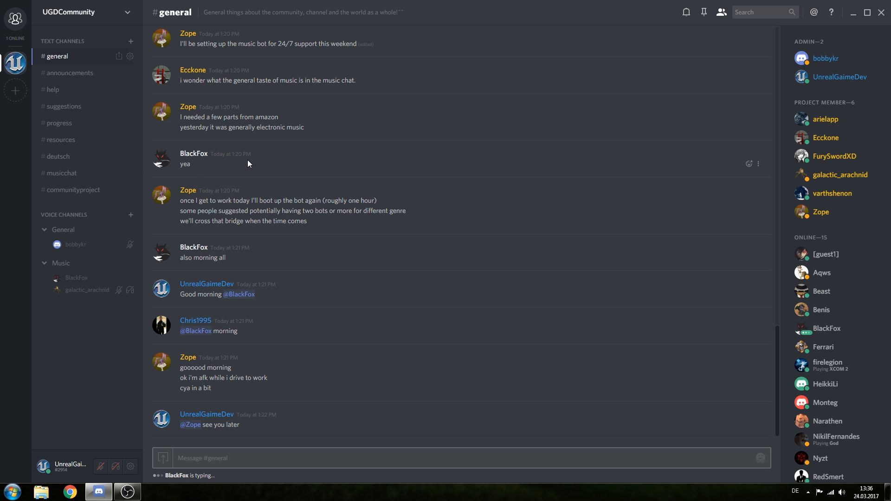
{"action": "mouse_move", "coordinate": [83, 62]}
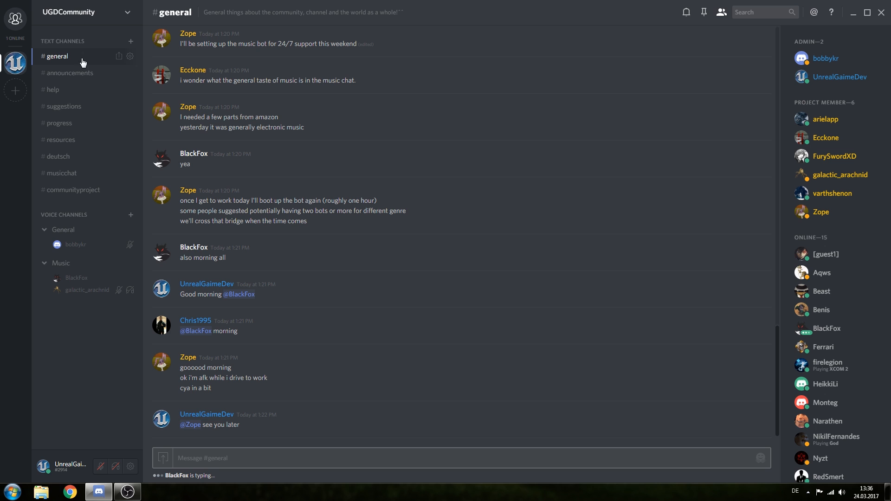
{"action": "mouse_move", "coordinate": [192, 70]}
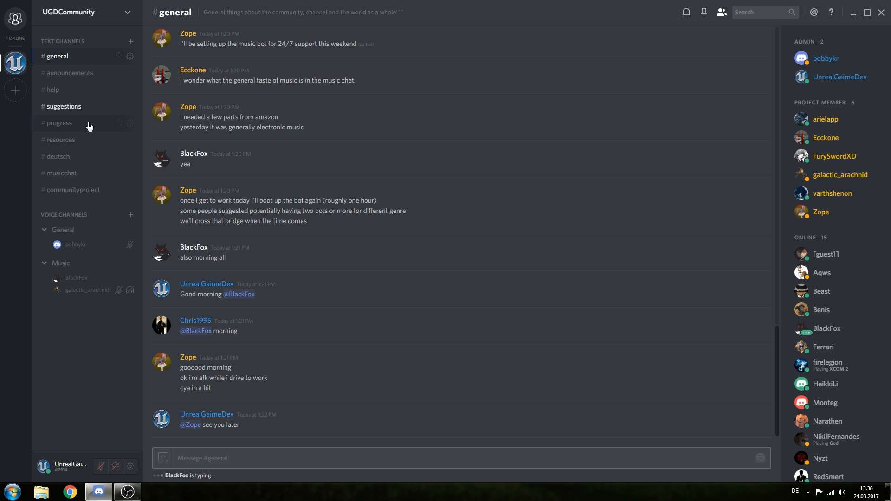
{"action": "mouse_move", "coordinate": [317, 255]}
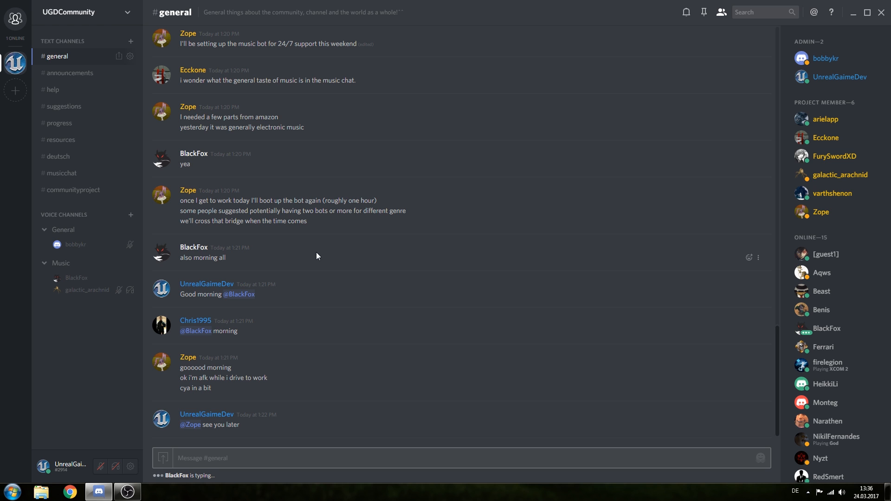
{"action": "mouse_move", "coordinate": [206, 90]}
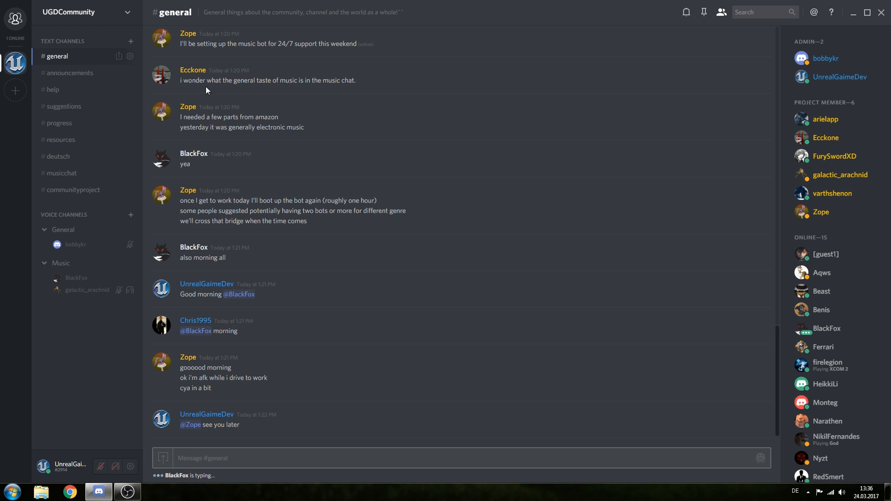
Step: Switch to #announcements to see the skill tree video and community project posts
{"action": "left_click", "coordinate": [70, 73]}
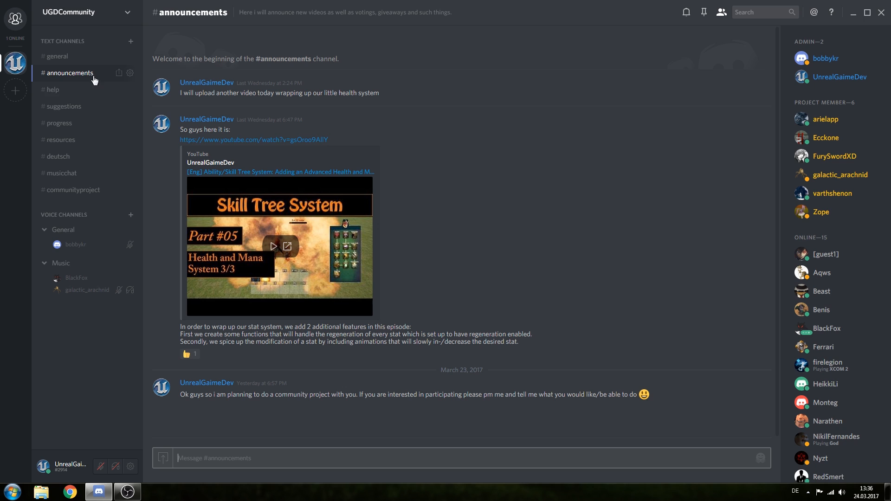
{"action": "mouse_move", "coordinate": [246, 131]}
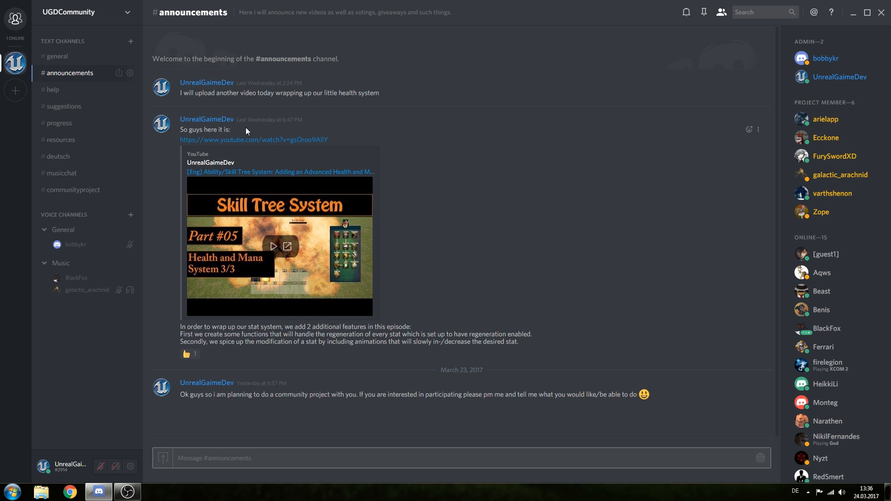
{"action": "mouse_move", "coordinate": [299, 116]}
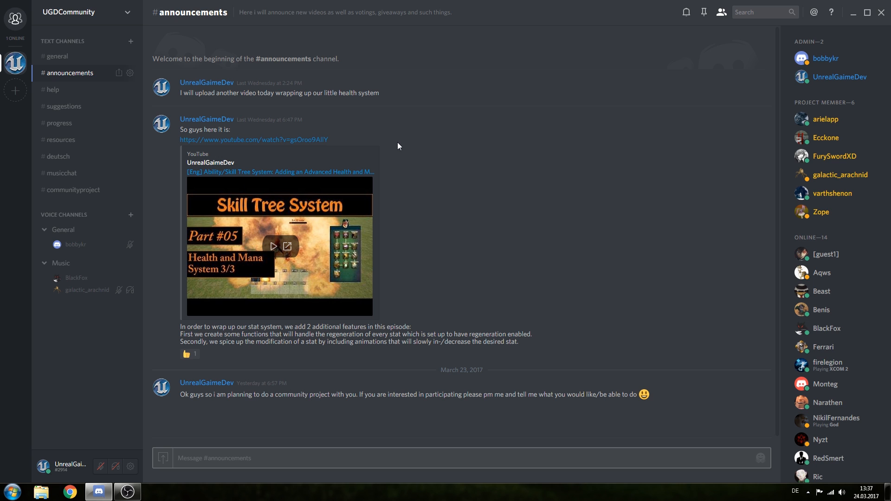
{"action": "mouse_move", "coordinate": [383, 150]}
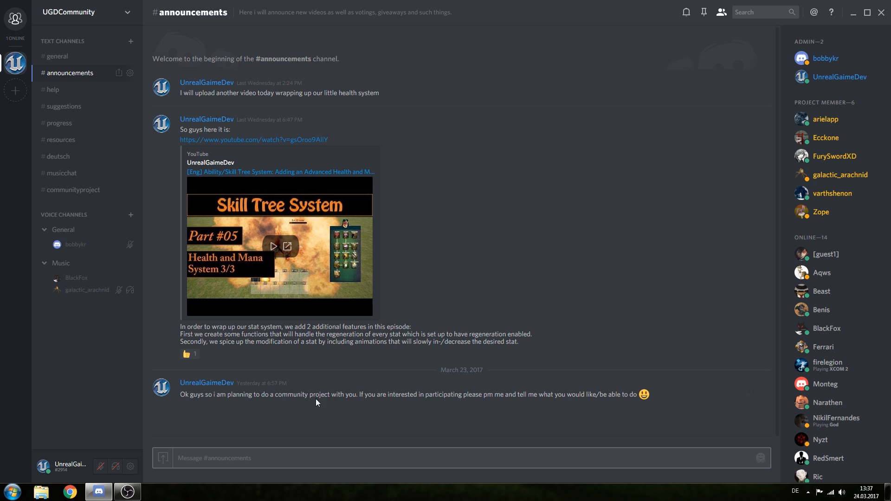
{"action": "mouse_move", "coordinate": [397, 391]}
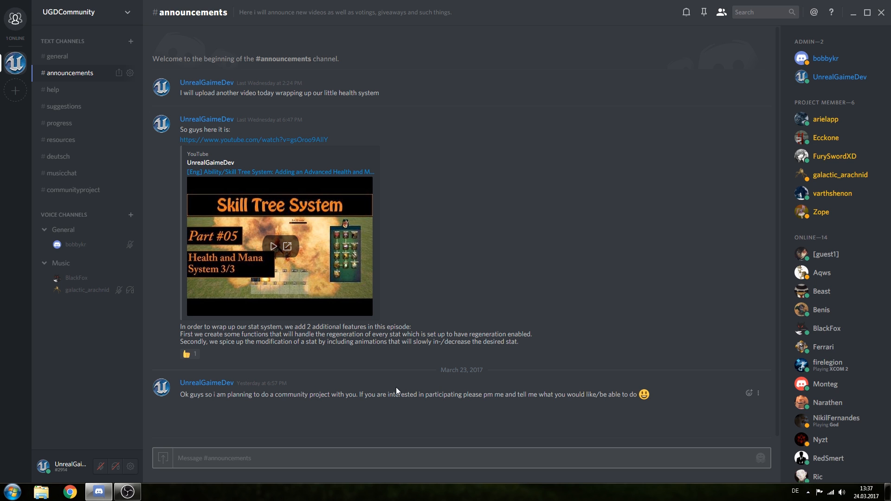
Step: Scroll through the #help channel's history, then move on to #suggestions
{"action": "left_click", "coordinate": [52, 89]}
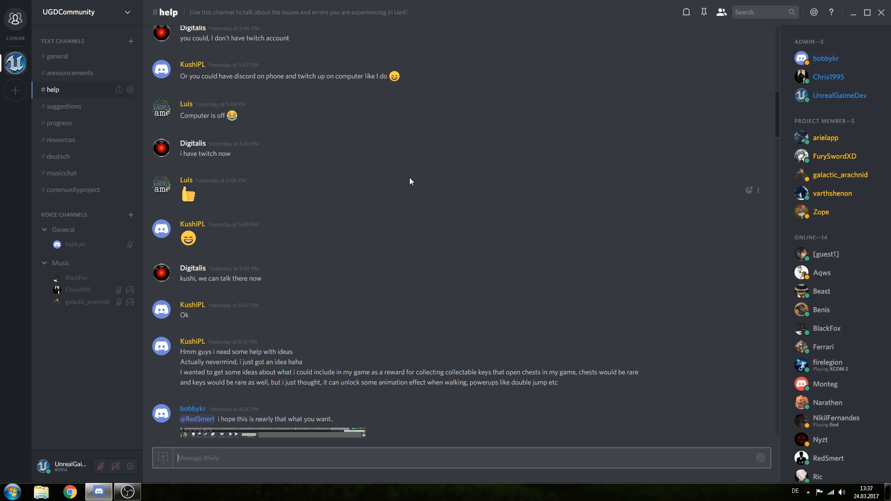
{"action": "mouse_move", "coordinate": [306, 190]}
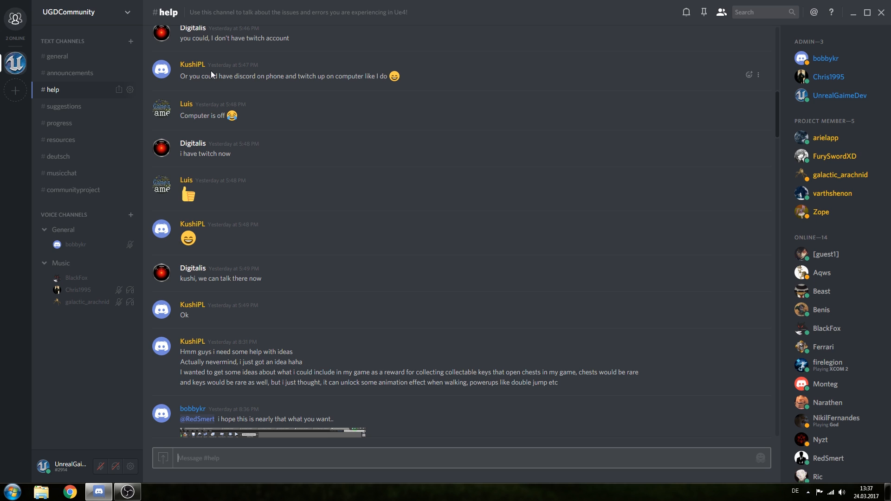
{"action": "scroll", "scroll_direction": "down", "scroll_amount": 3}
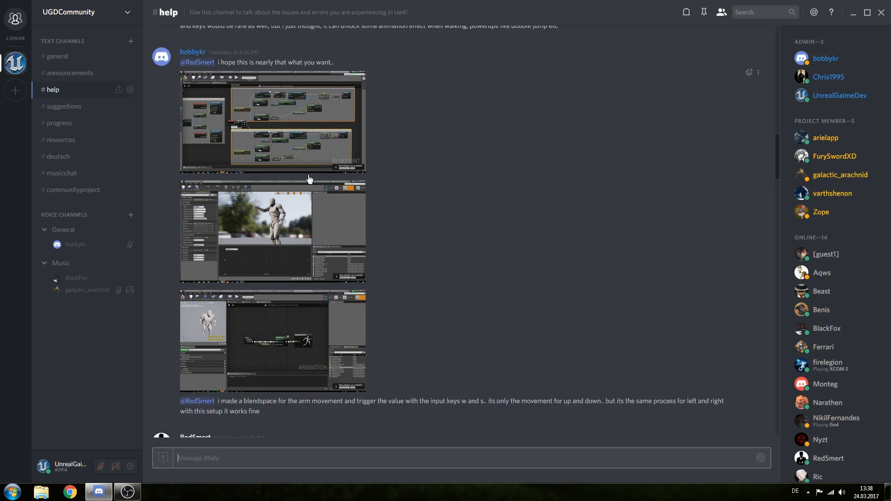
{"action": "scroll", "scroll_direction": "down", "scroll_amount": 3}
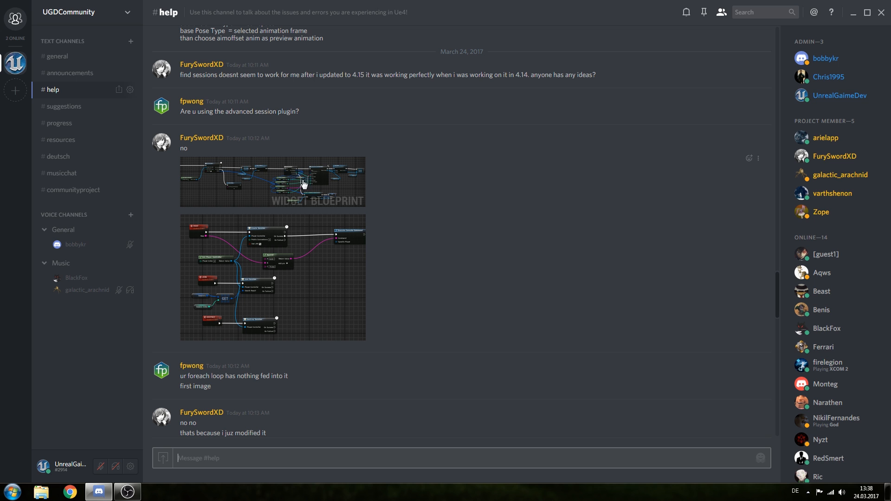
{"action": "mouse_move", "coordinate": [243, 215]}
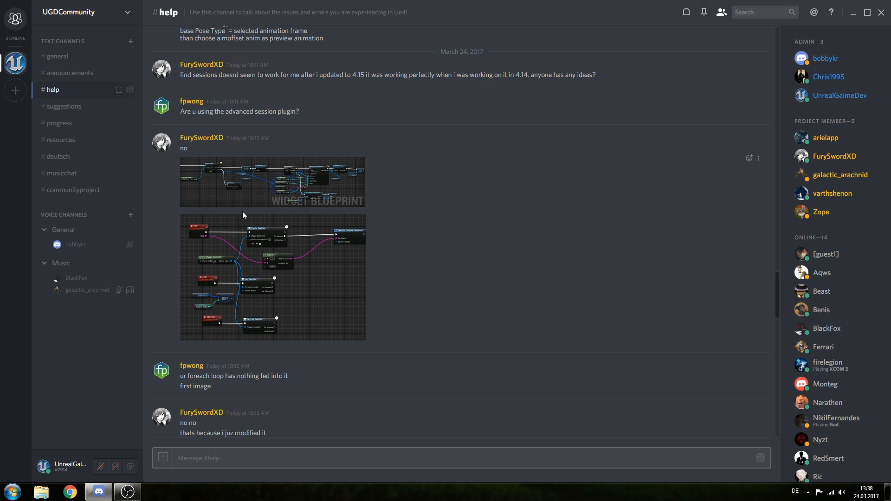
{"action": "scroll", "scroll_direction": "down", "scroll_amount": 3}
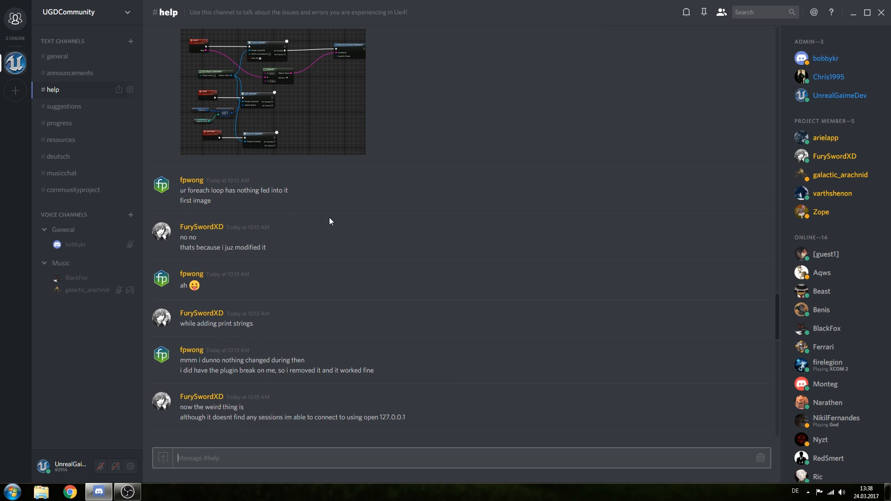
{"action": "scroll", "scroll_direction": "down", "scroll_amount": 3}
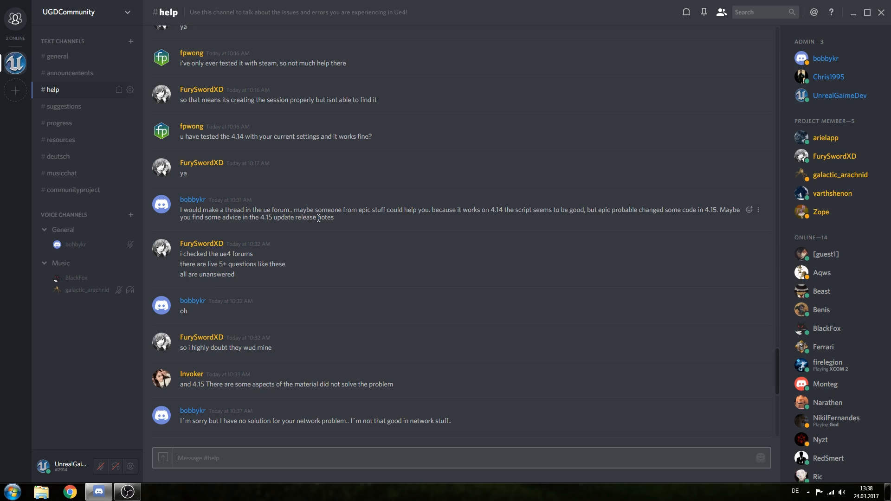
{"action": "scroll", "scroll_direction": "down", "scroll_amount": 3}
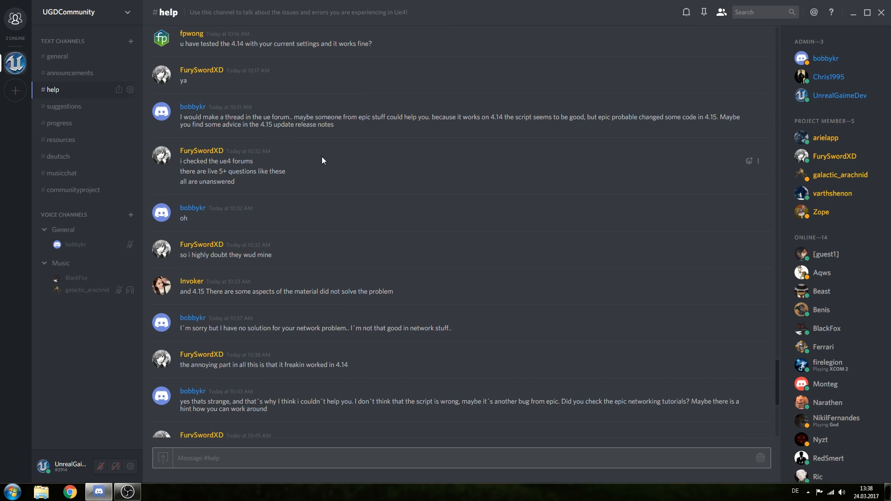
{"action": "scroll", "scroll_direction": "down", "scroll_amount": 3}
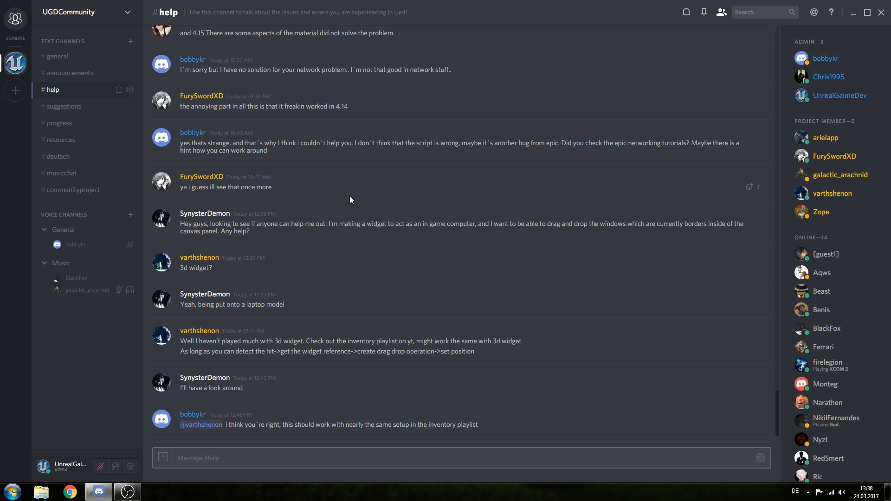
{"action": "mouse_move", "coordinate": [356, 257]}
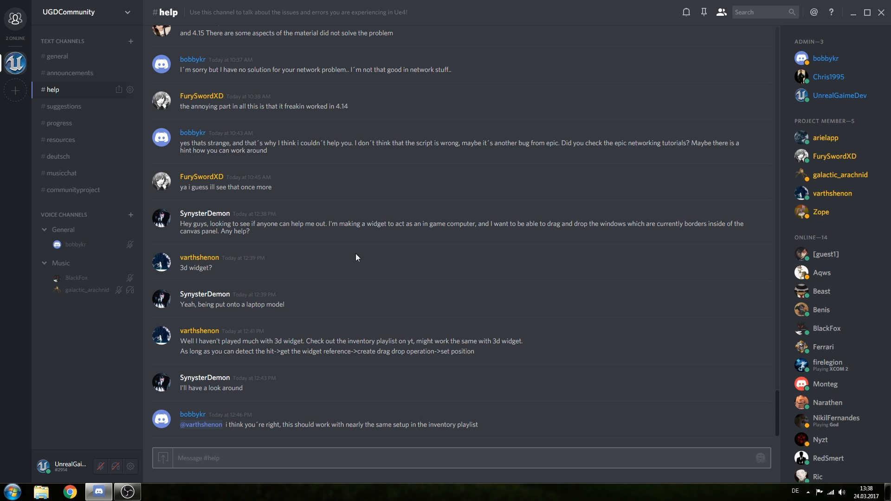
{"action": "left_click", "coordinate": [63, 106]}
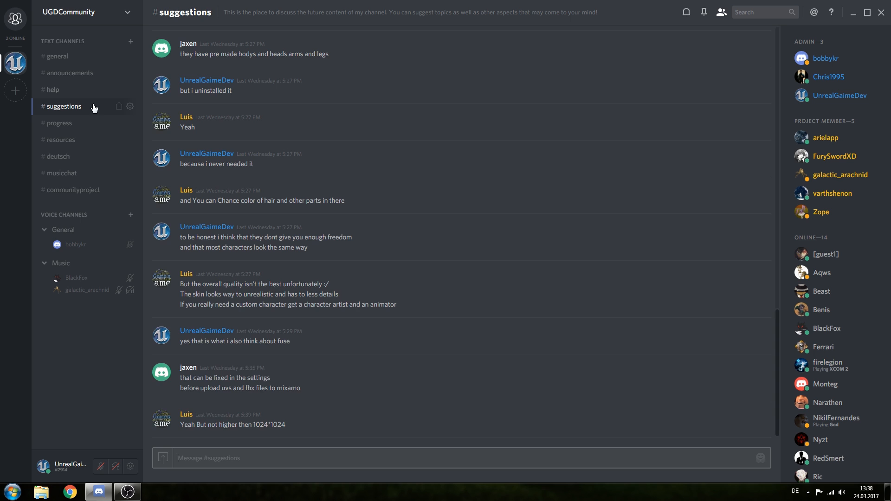
{"action": "scroll", "scroll_direction": "up", "scroll_amount": 3}
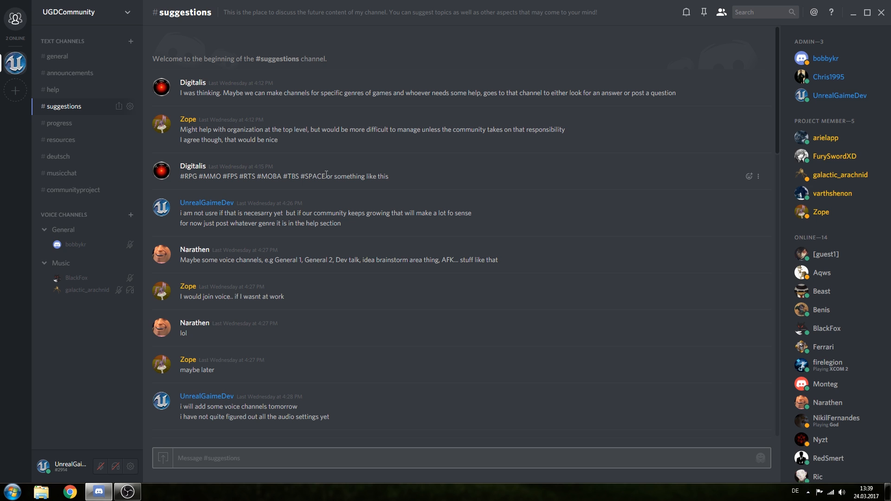
{"action": "scroll", "scroll_direction": "down", "scroll_amount": 3}
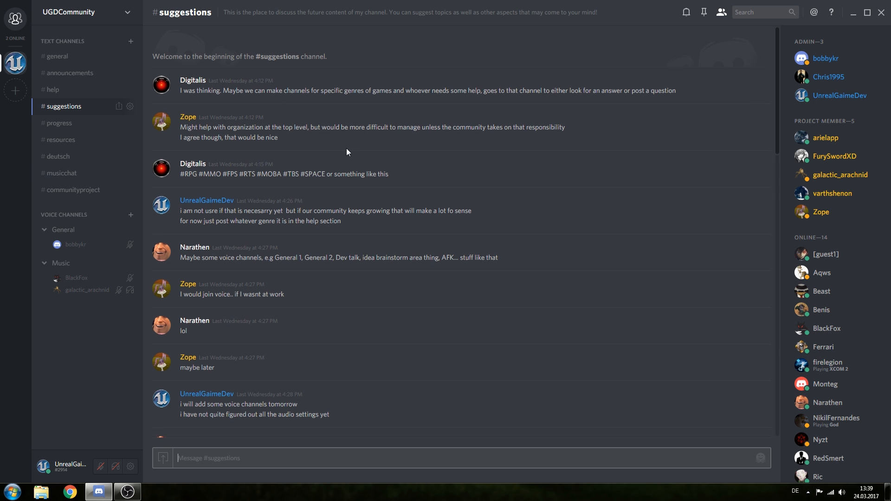
{"action": "scroll", "scroll_direction": "down", "scroll_amount": 3}
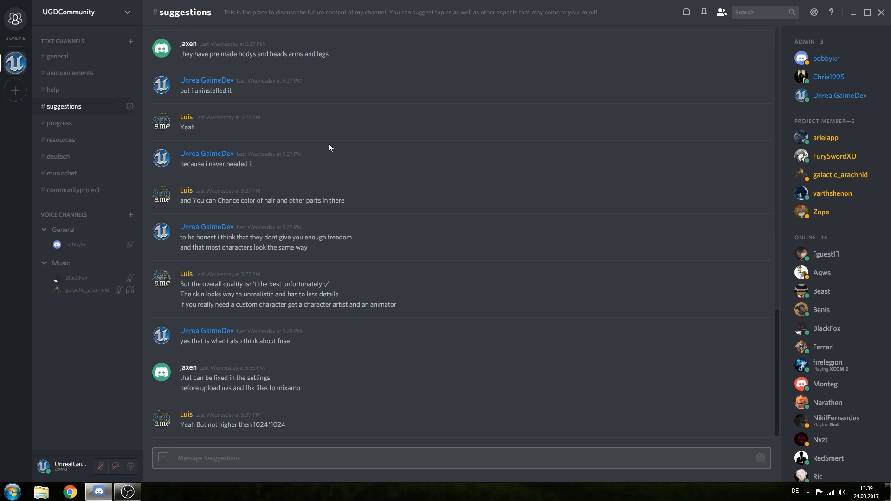
{"action": "mouse_move", "coordinate": [325, 154]}
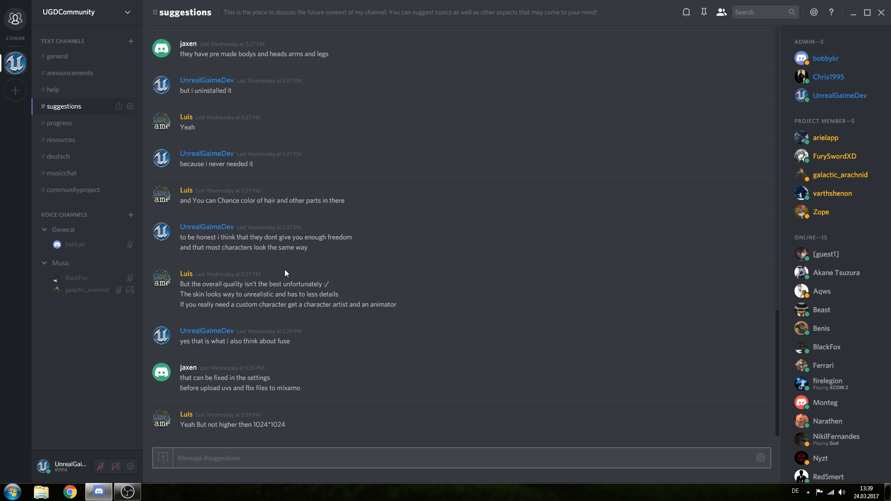
Step: Open #progress and scroll down to the horror game screenshots and replies
{"action": "left_click", "coordinate": [59, 123]}
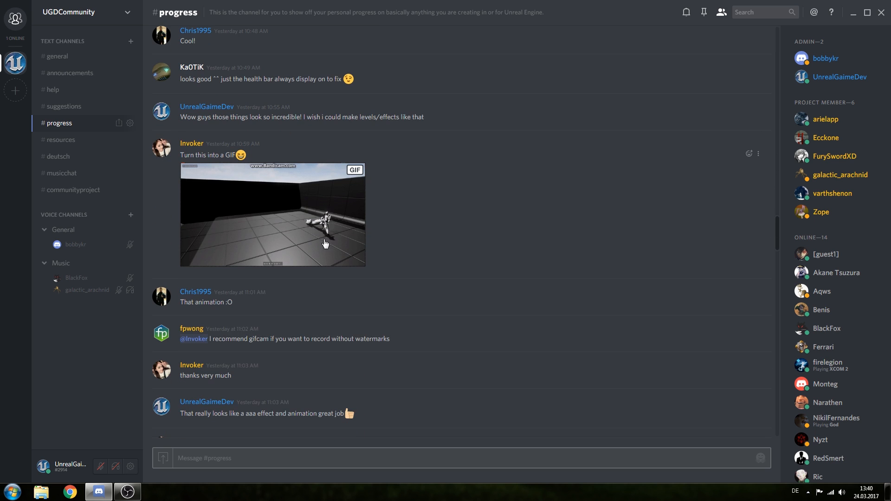
{"action": "mouse_move", "coordinate": [347, 187]}
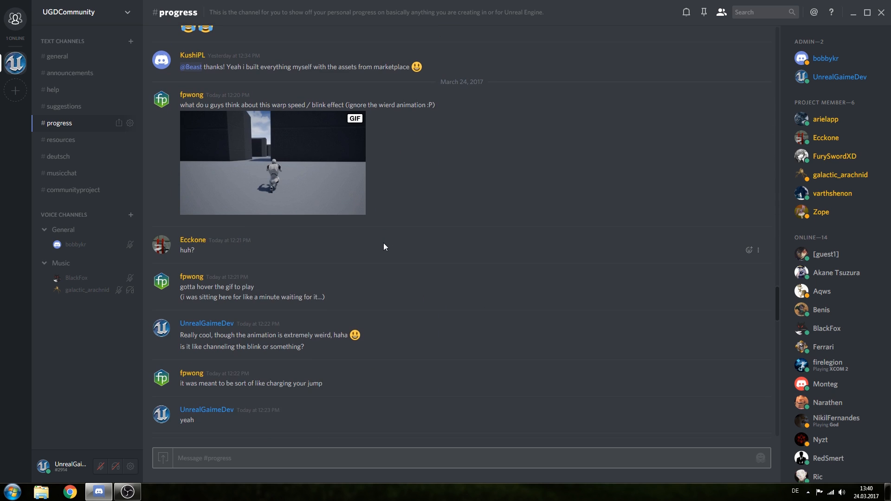
{"action": "scroll", "scroll_direction": "down", "scroll_amount": 3}
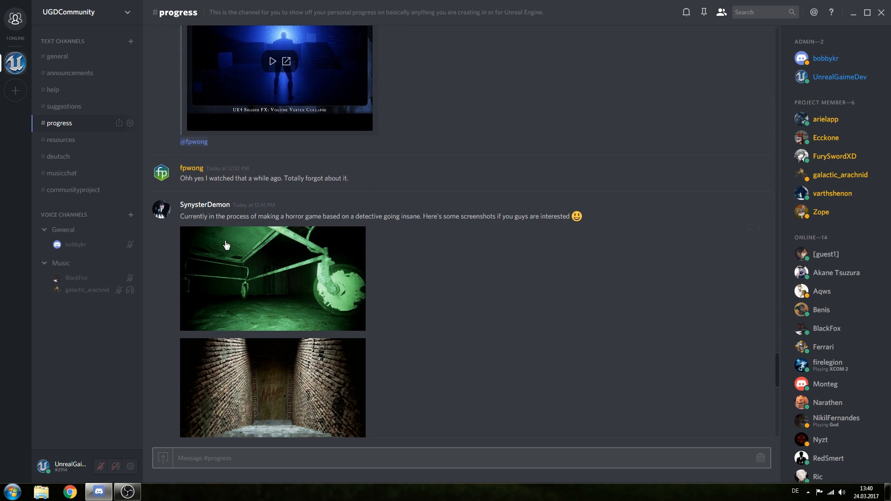
{"action": "scroll", "scroll_direction": "down", "scroll_amount": 3}
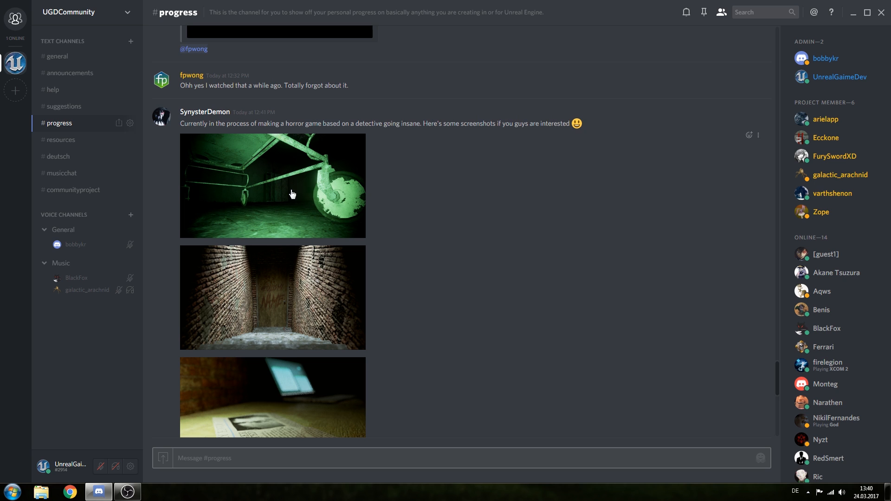
{"action": "scroll", "scroll_direction": "down", "scroll_amount": 3}
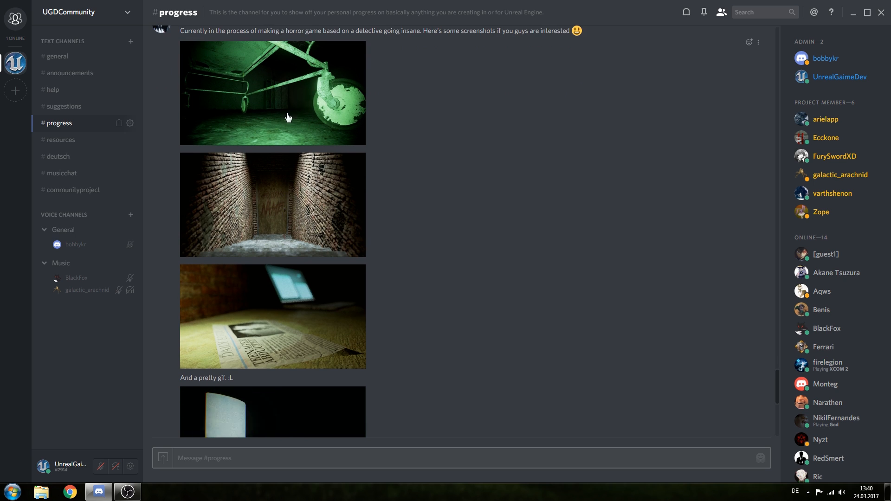
{"action": "scroll", "scroll_direction": "down", "scroll_amount": 3}
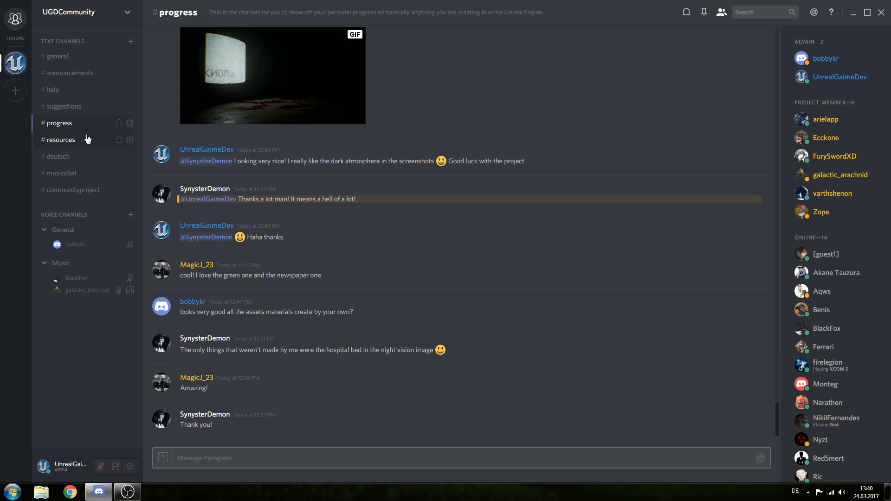
{"action": "mouse_move", "coordinate": [167, 210]}
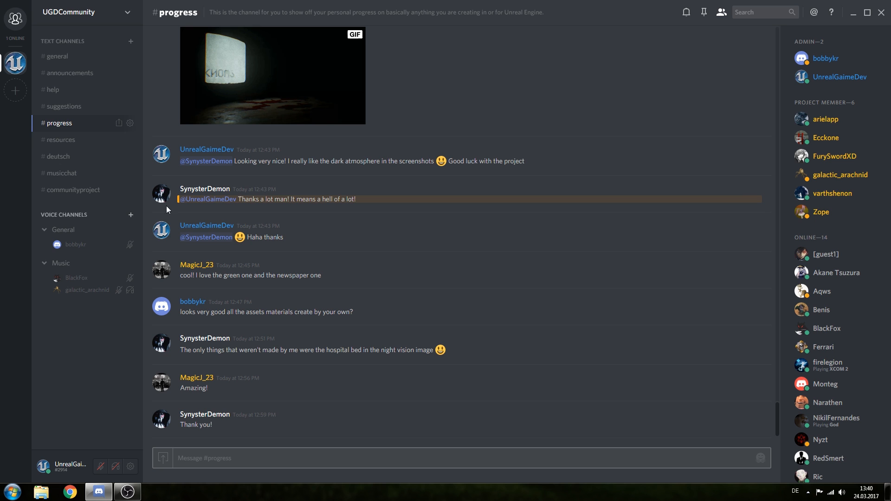
Step: Scroll through #resources, glance at #deutsch, then return to #resources
{"action": "left_click", "coordinate": [60, 140]}
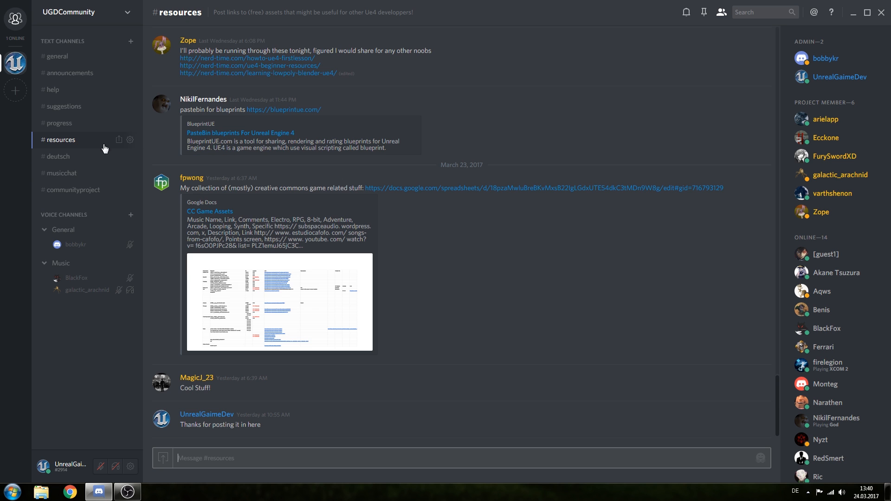
{"action": "scroll", "scroll_direction": "down", "scroll_amount": 3}
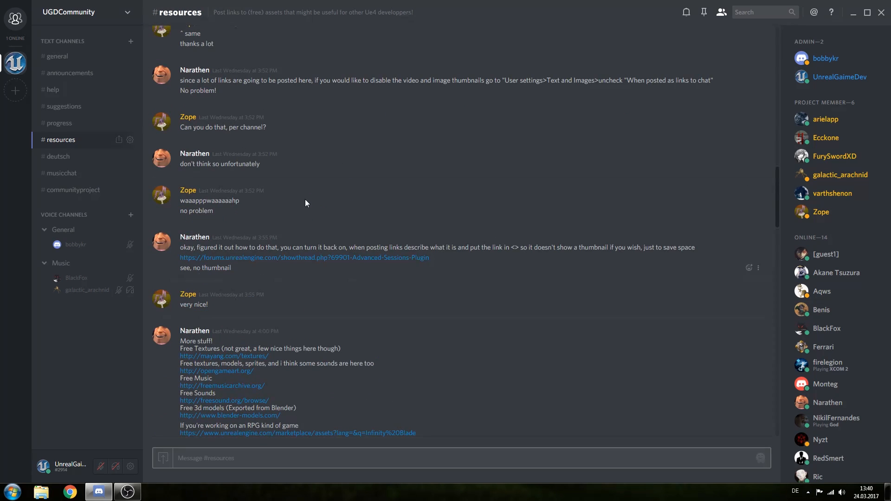
{"action": "scroll", "scroll_direction": "down", "scroll_amount": 3}
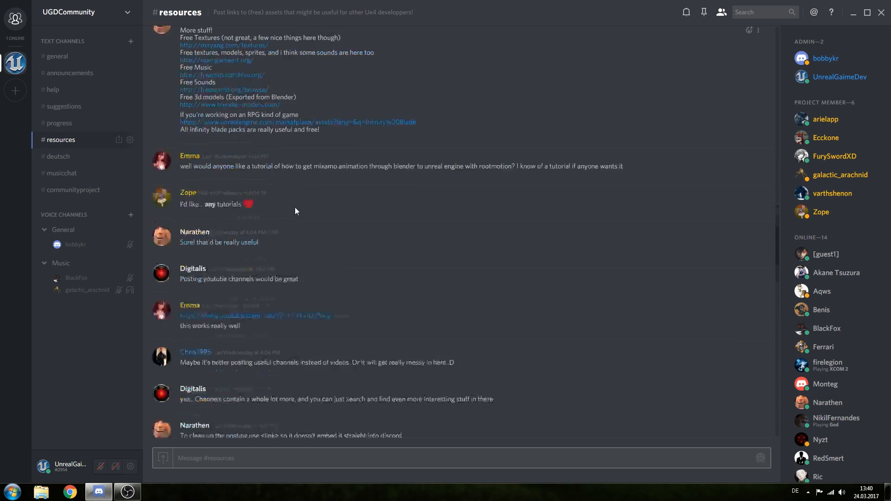
{"action": "scroll", "scroll_direction": "down", "scroll_amount": 3}
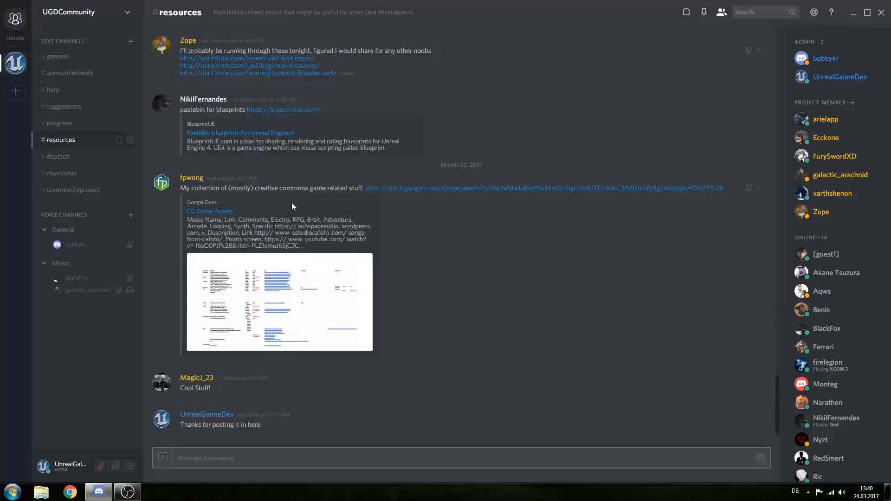
{"action": "left_click", "coordinate": [58, 157]}
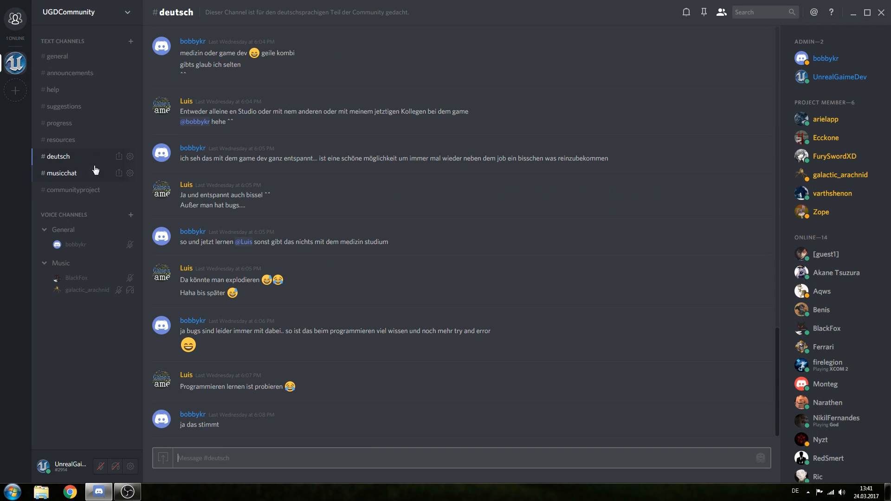
{"action": "mouse_move", "coordinate": [244, 229]}
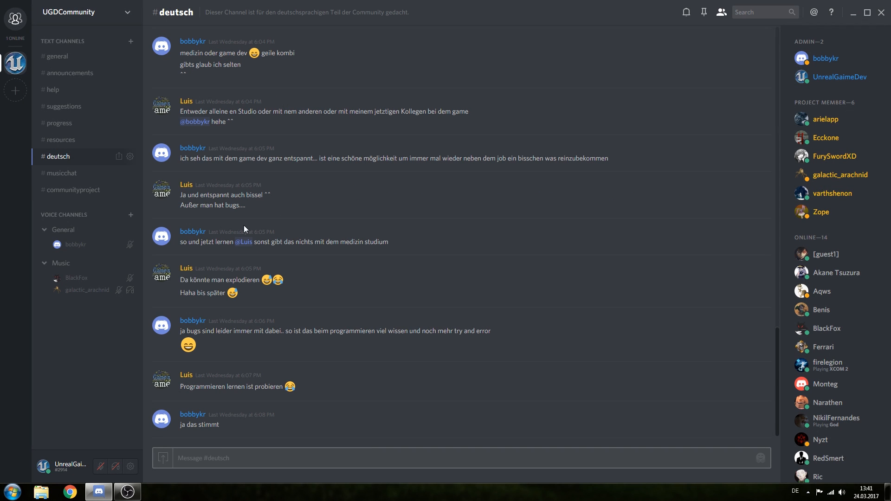
{"action": "left_click", "coordinate": [60, 140]}
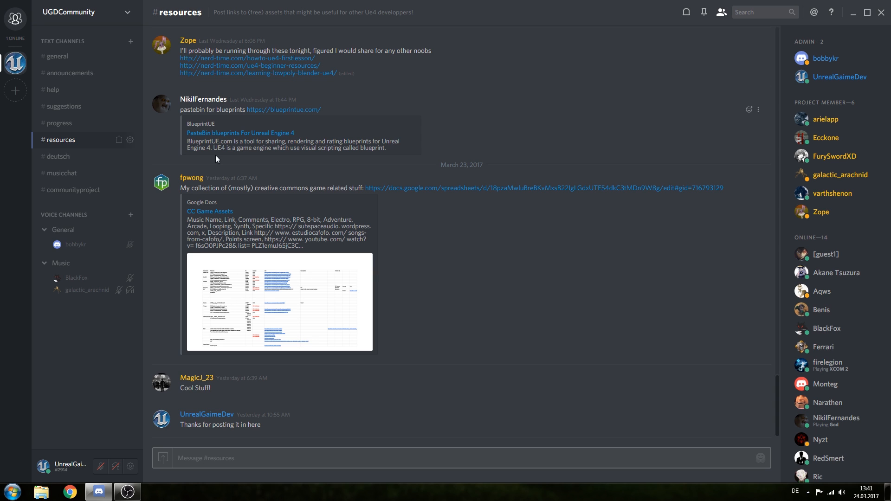
{"action": "mouse_move", "coordinate": [162, 172]}
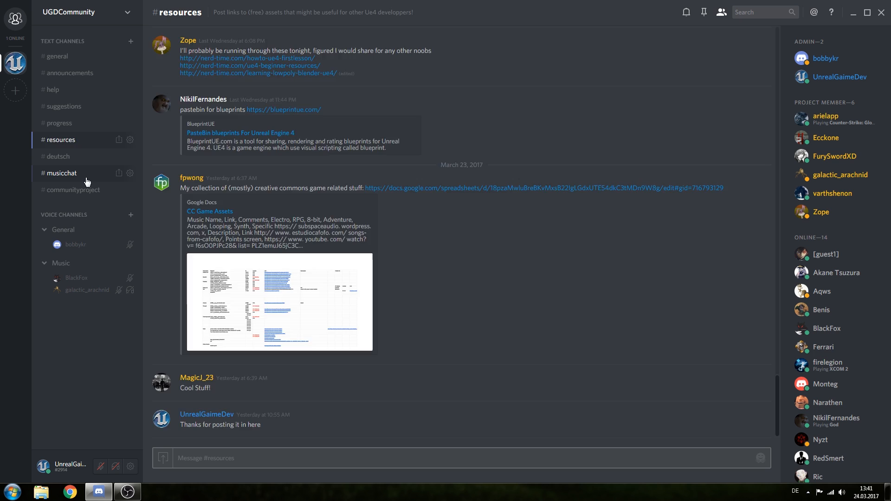
Step: Open #musicchat to view the music bot and Raspberry Pi hosting messages
{"action": "left_click", "coordinate": [62, 172]}
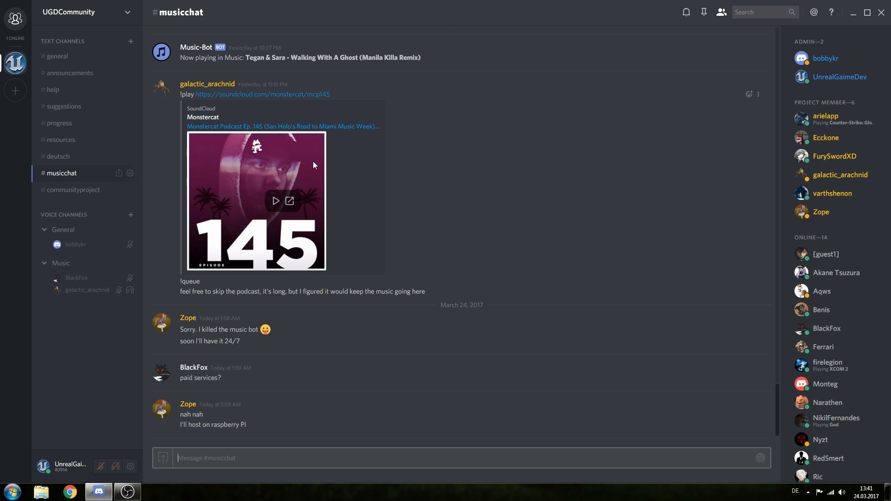
{"action": "mouse_move", "coordinate": [311, 205]}
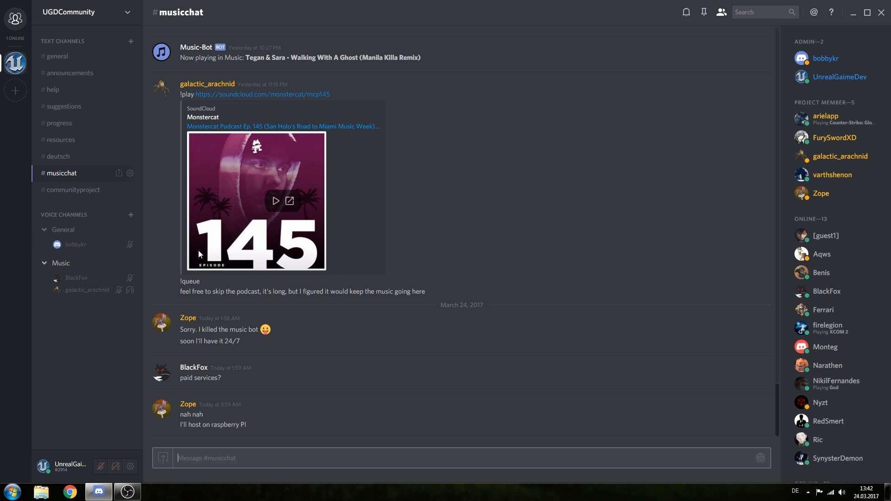
{"action": "mouse_move", "coordinate": [323, 223]}
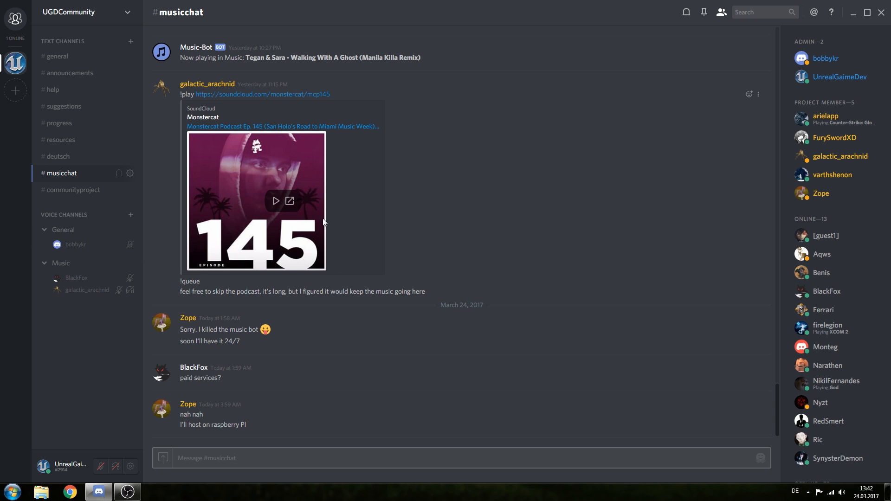
{"action": "mouse_move", "coordinate": [381, 238]}
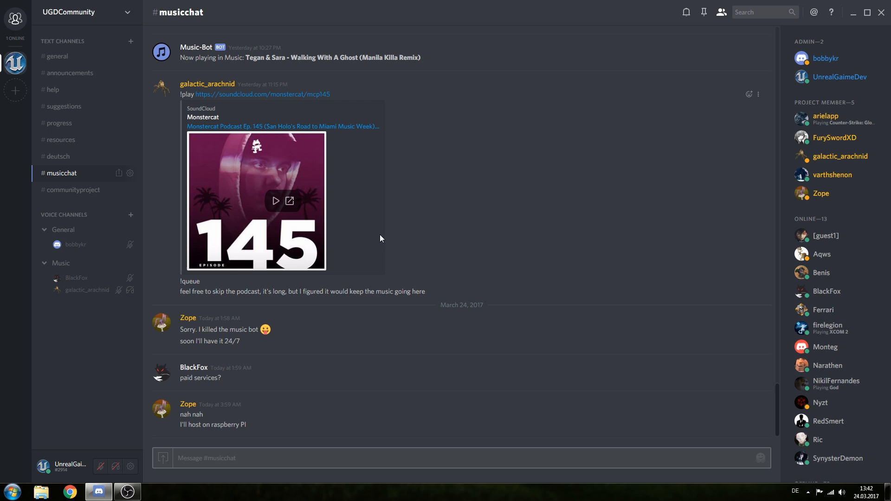
{"action": "mouse_move", "coordinate": [155, 116]}
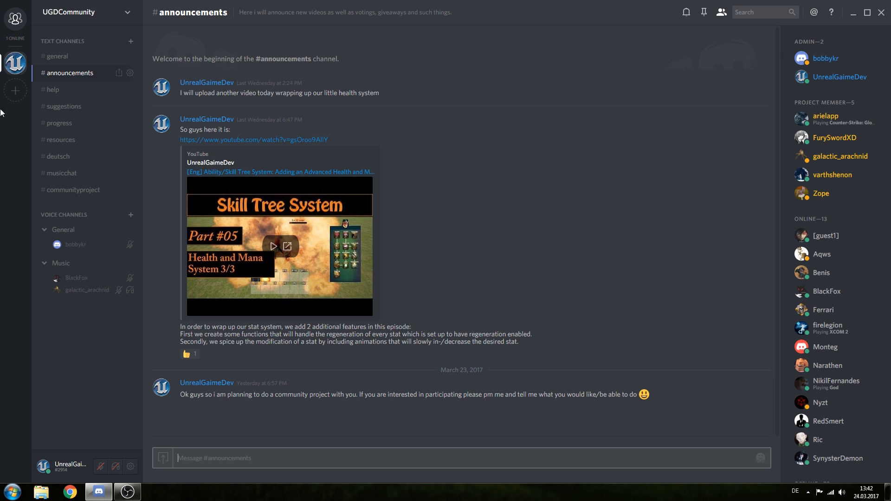
{"action": "mouse_move", "coordinate": [343, 418]}
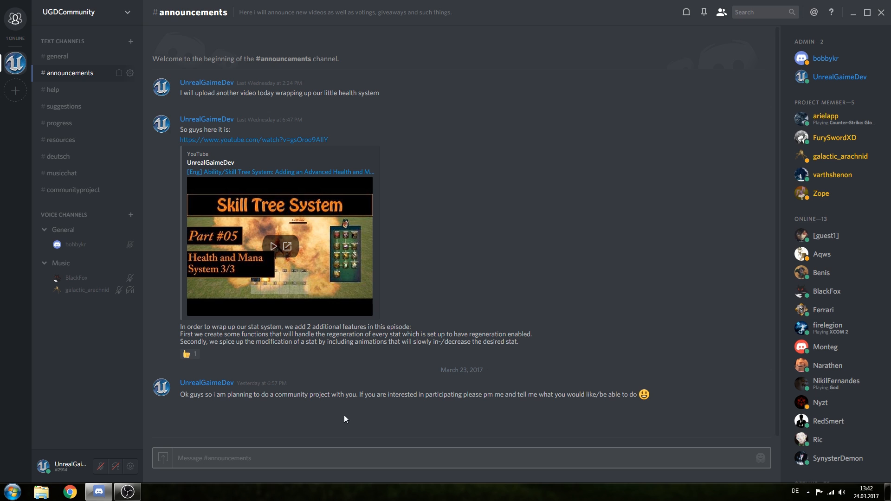
{"action": "mouse_move", "coordinate": [136, 8]}
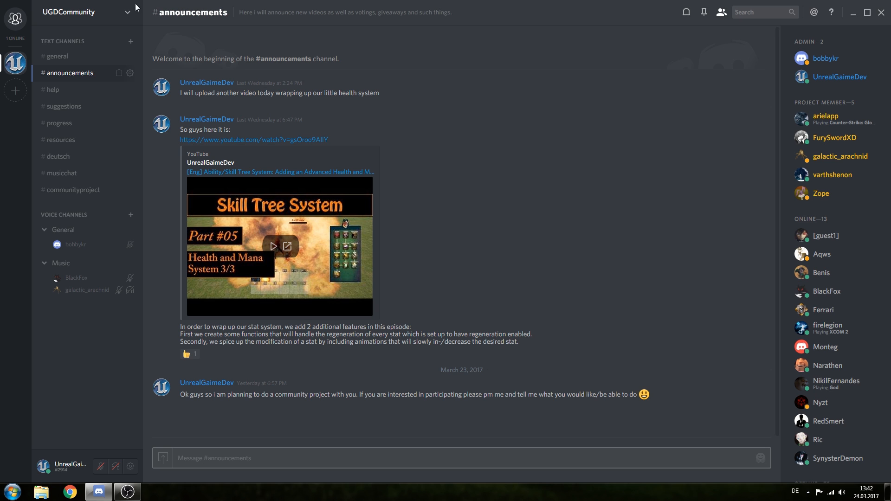
{"action": "mouse_move", "coordinate": [60, 140]}
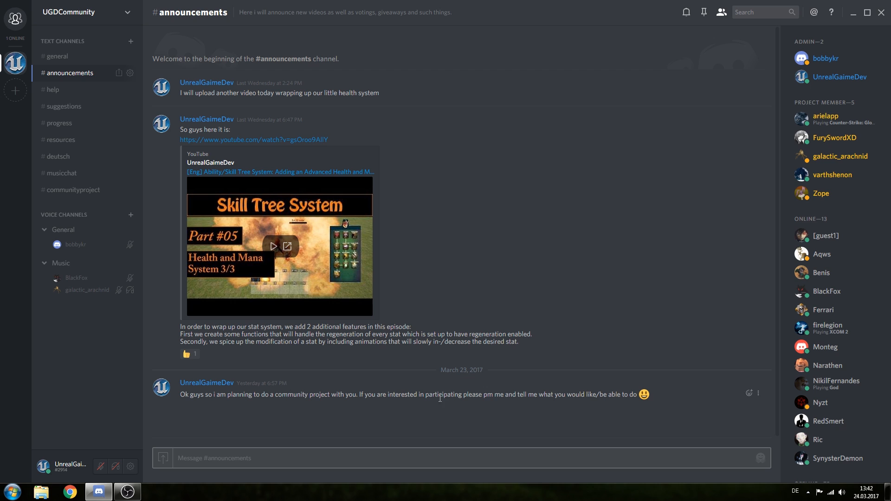
{"action": "mouse_move", "coordinate": [440, 406]}
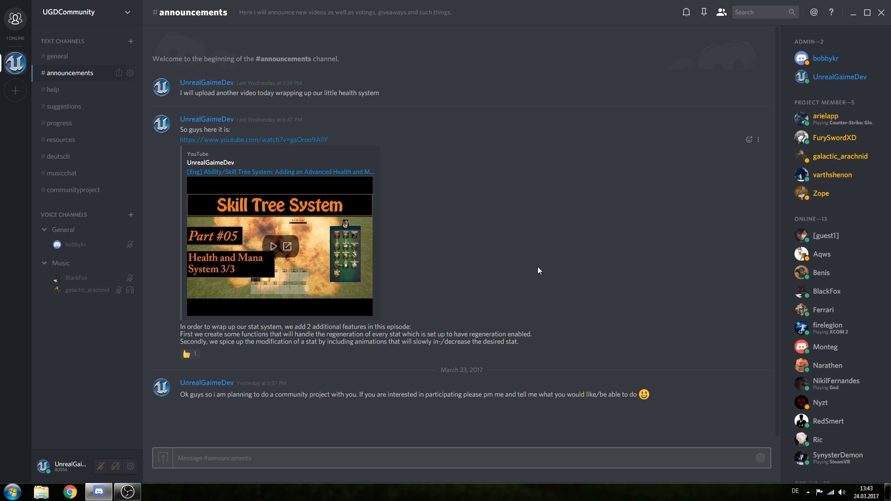
{"action": "mouse_move", "coordinate": [502, 282]}
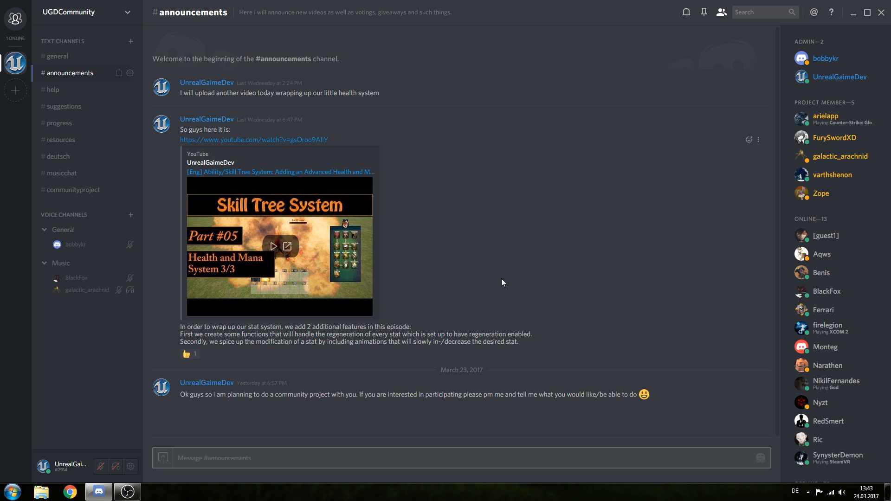